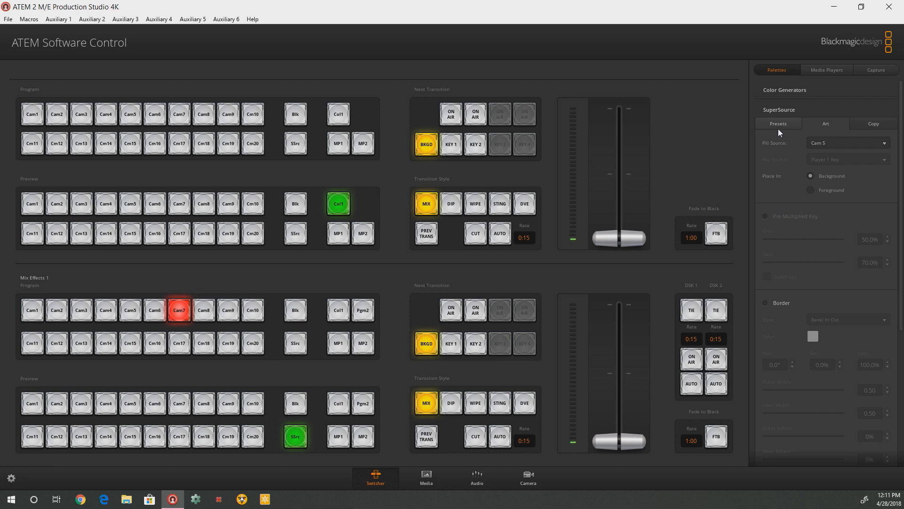
# Step: Show the SuperSource Presets with Layout and Box Control for Box 2 (Cam 8)
pyautogui.click(778, 123)
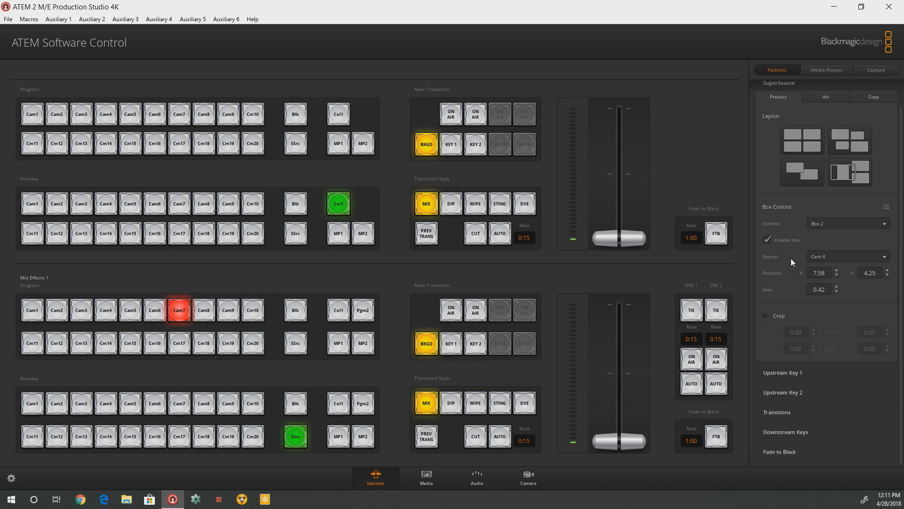
pyautogui.moveTo(785, 279)
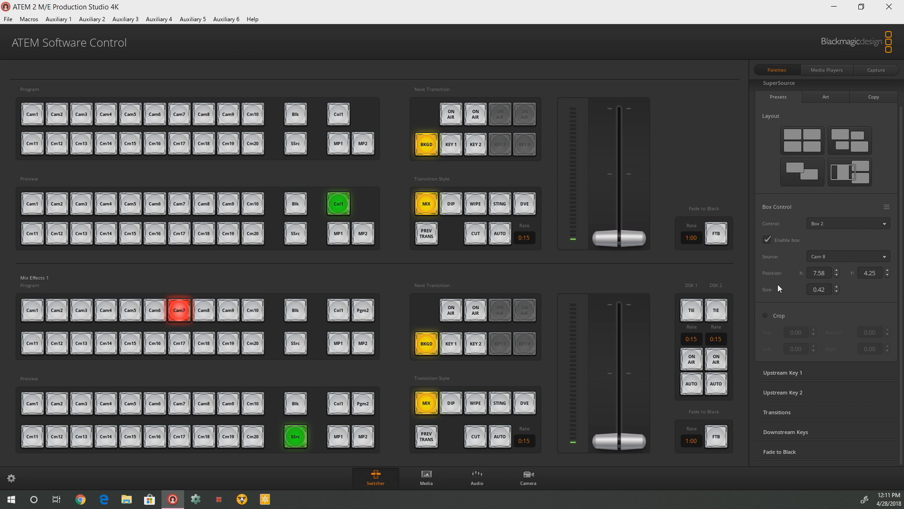
pyautogui.moveTo(780, 287)
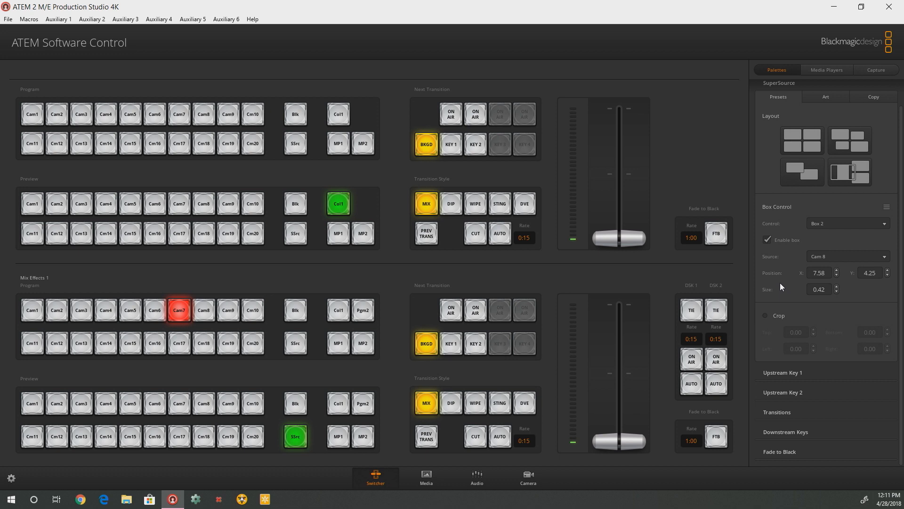
# Step: Enable Crop on SuperSource Box 2 and set the right crop to 12
pyautogui.click(764, 315)
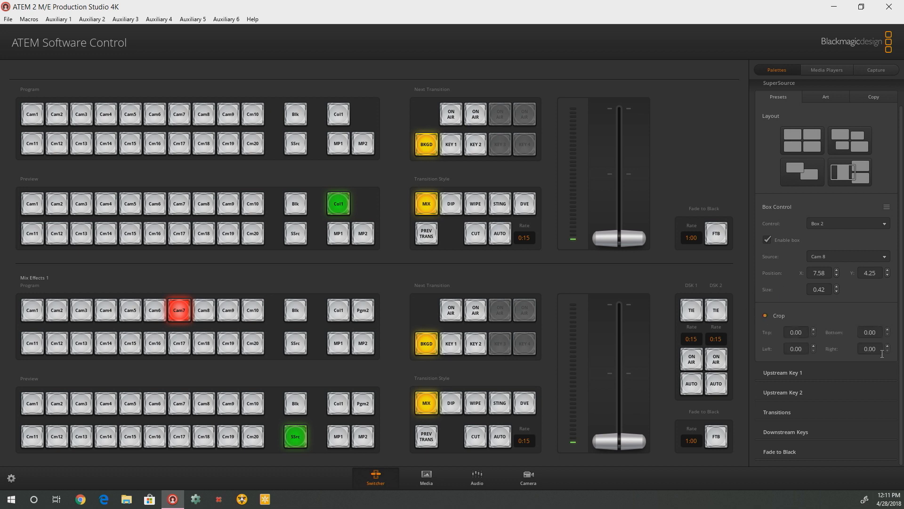
pyautogui.click(869, 349)
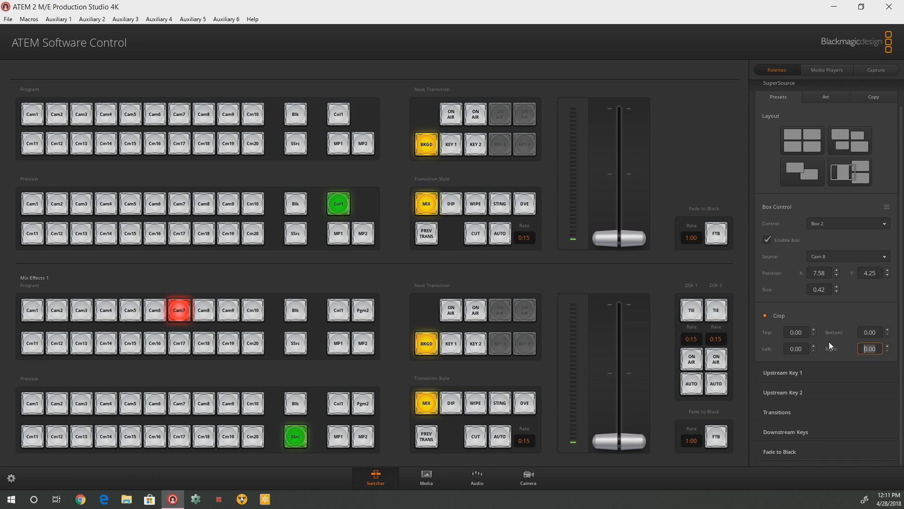
pyautogui.write('12')
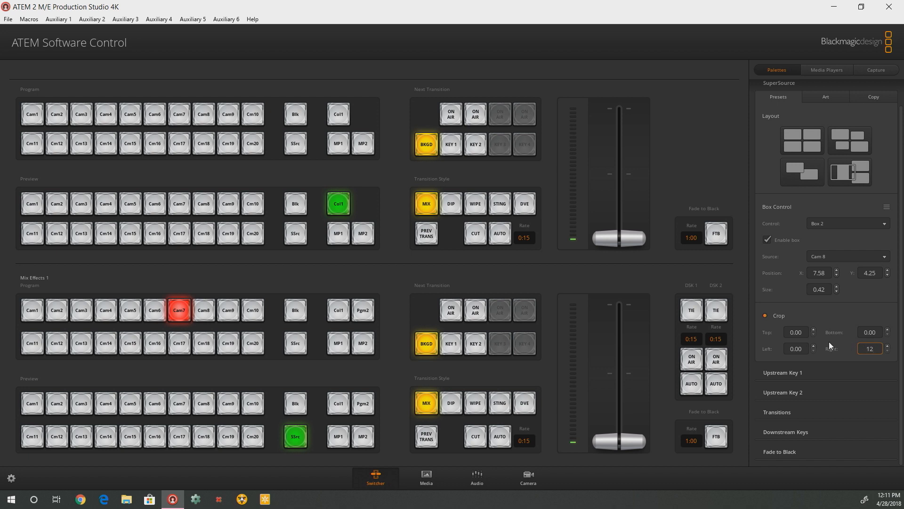
pyautogui.click(869, 349)
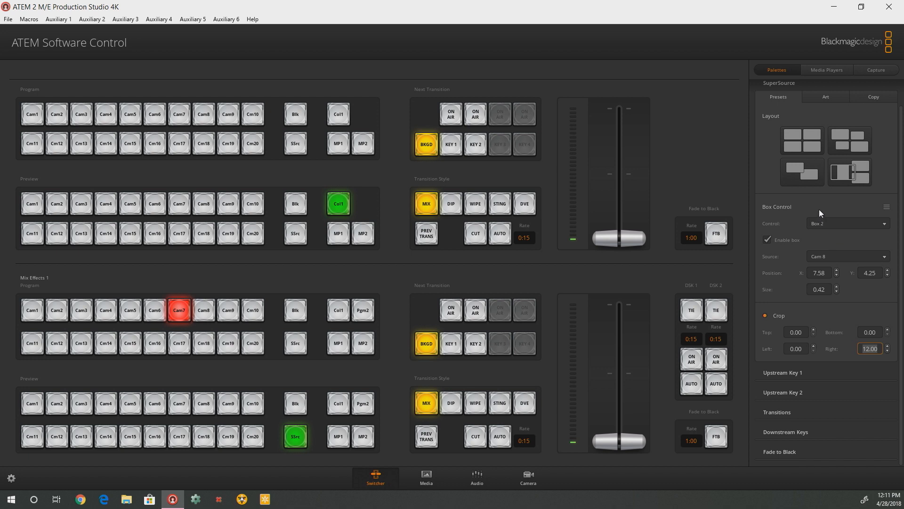
pyautogui.moveTo(813, 115)
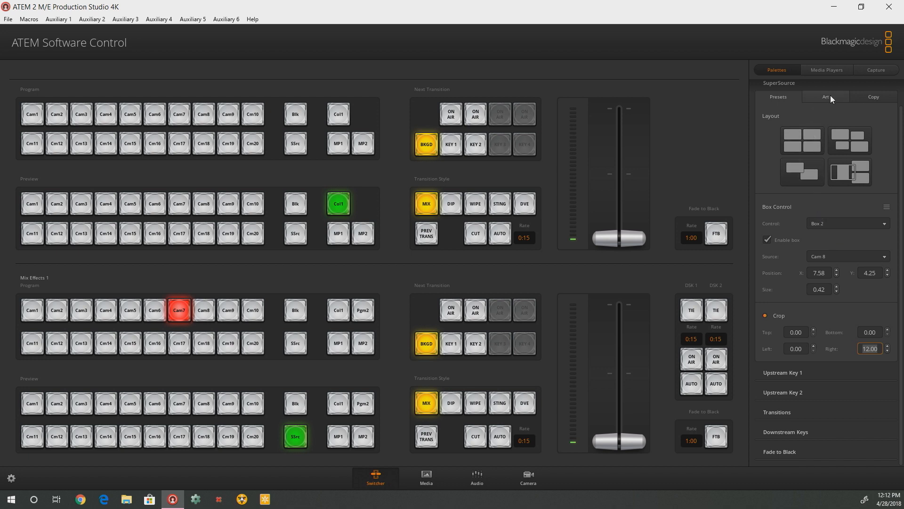
# Step: Show the SuperSource Art settings and enable a Bevel In Out border
pyautogui.click(825, 96)
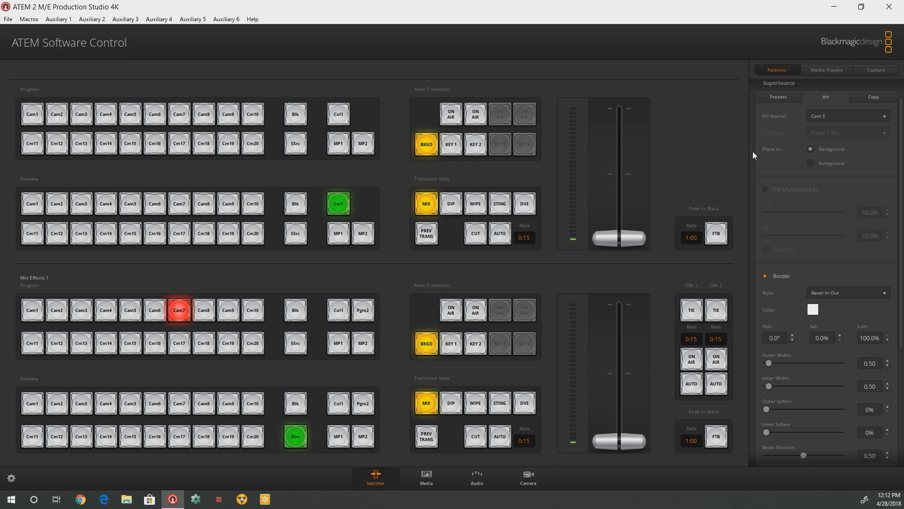
pyautogui.scroll(-3)
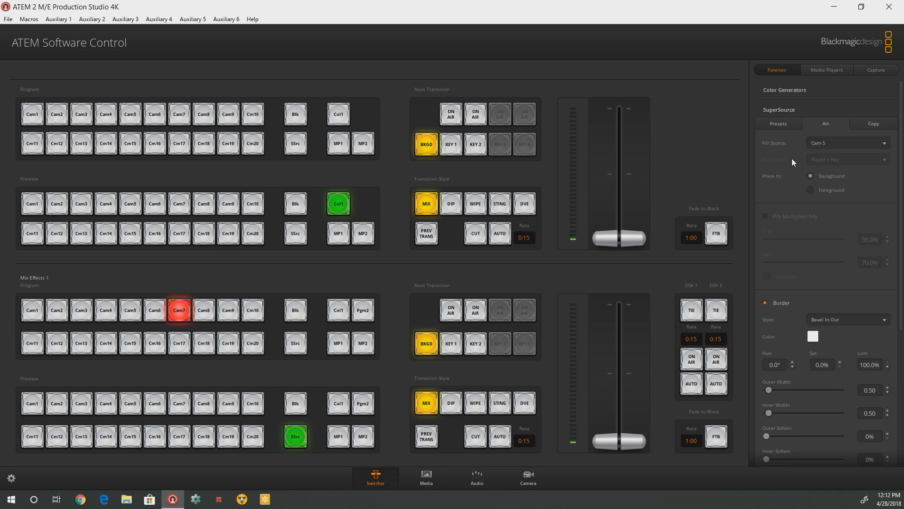
pyautogui.moveTo(780, 153)
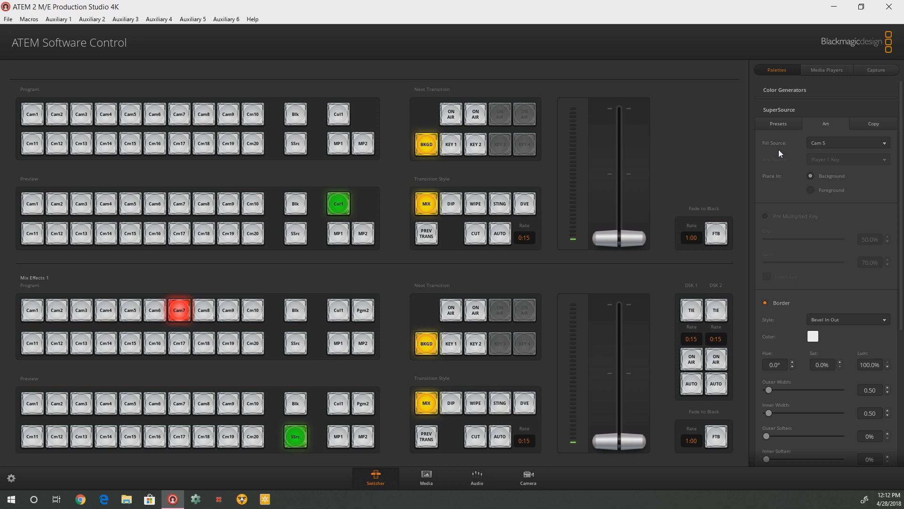
# Step: Select DVE under Transition Style instead of Mix
pyautogui.click(523, 402)
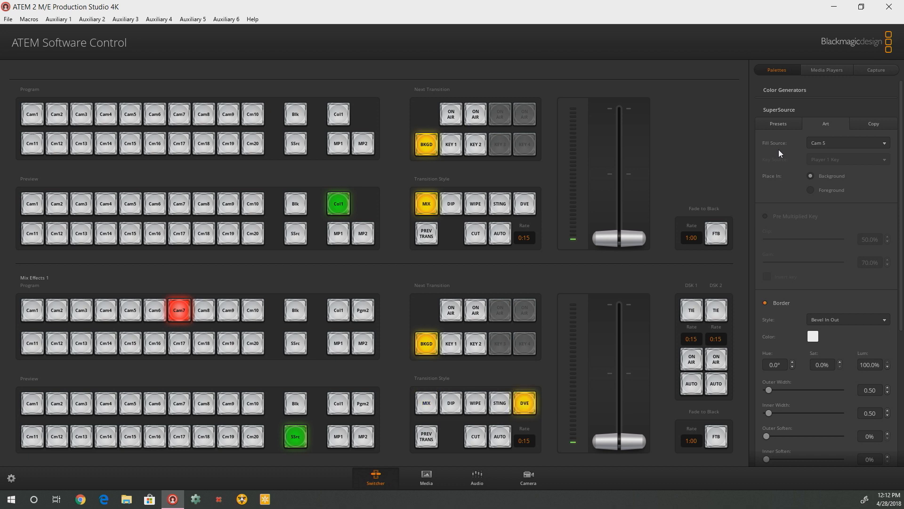